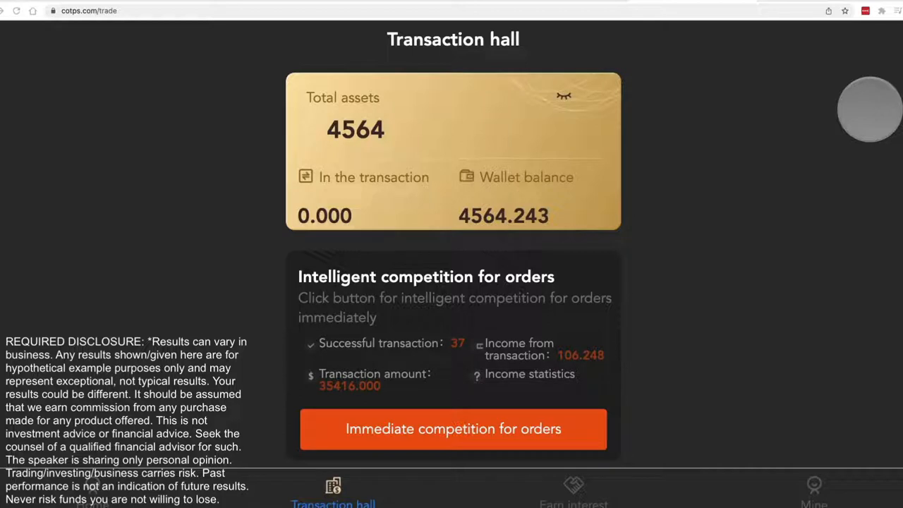
{"action": "mouse_move", "coordinate": [666, 227]}
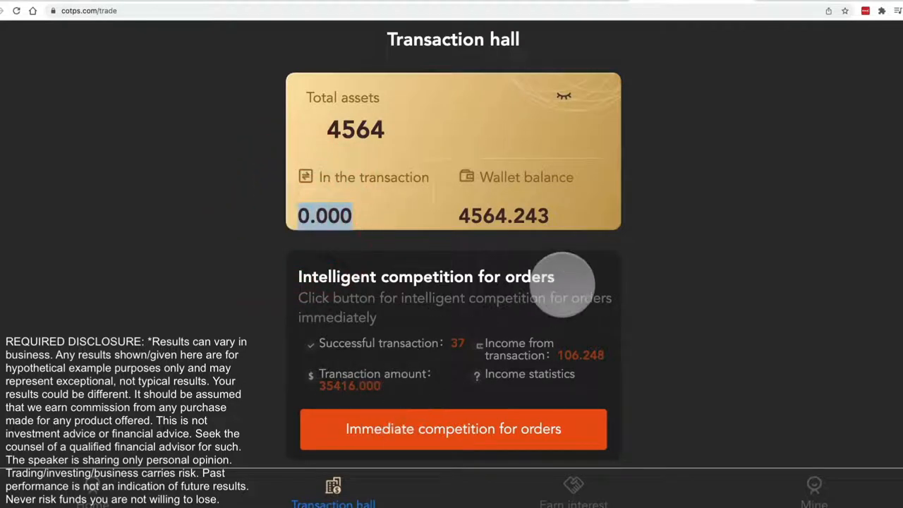
{"action": "mouse_move", "coordinate": [524, 346]}
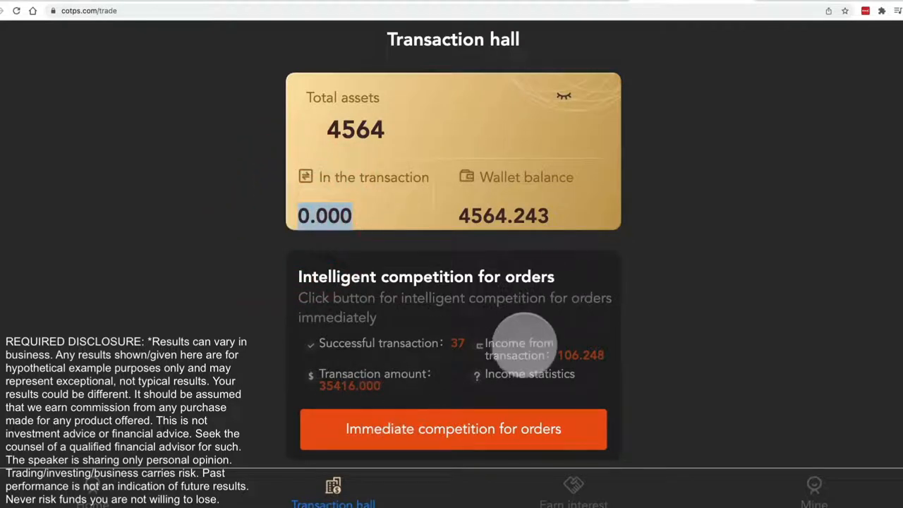
{"action": "mouse_move", "coordinate": [638, 384]}
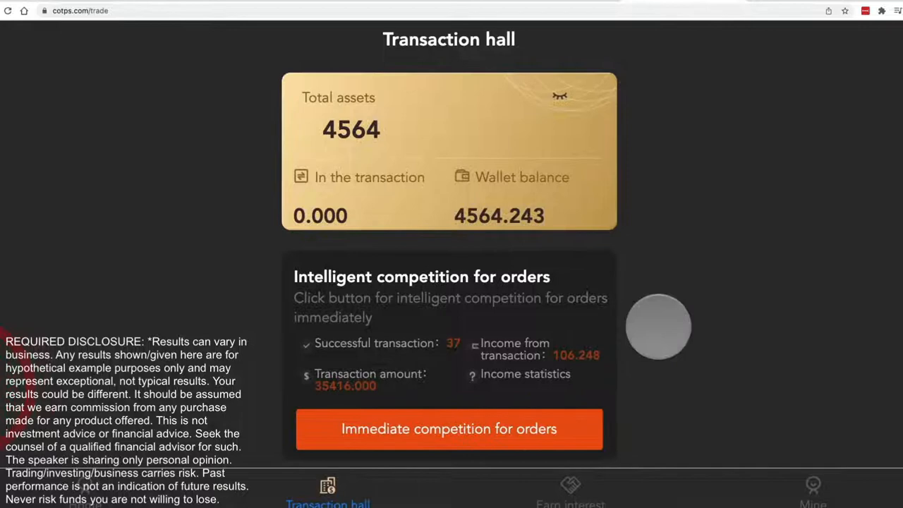
Match and sell the 2008 USDT EUR order, then confirm its 6.024-profit success.
{"action": "left_click", "coordinate": [448, 426]}
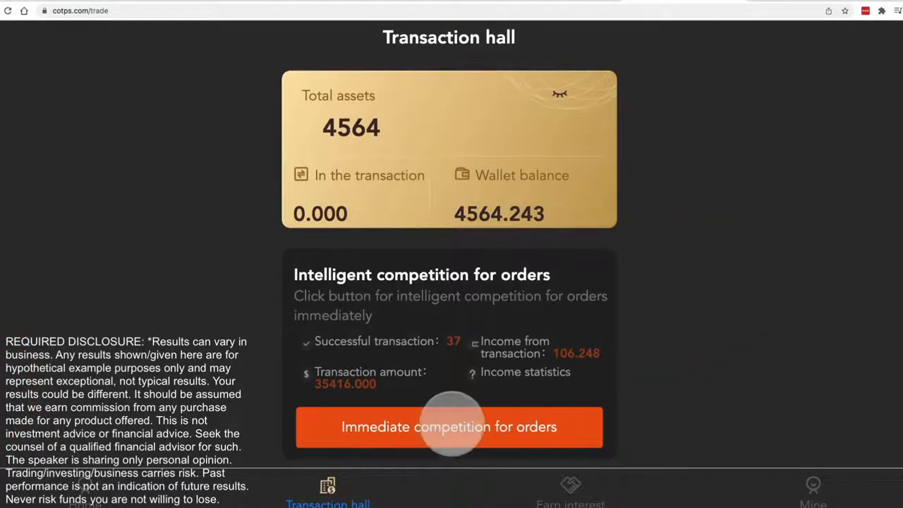
{"action": "left_click", "coordinate": [449, 426]}
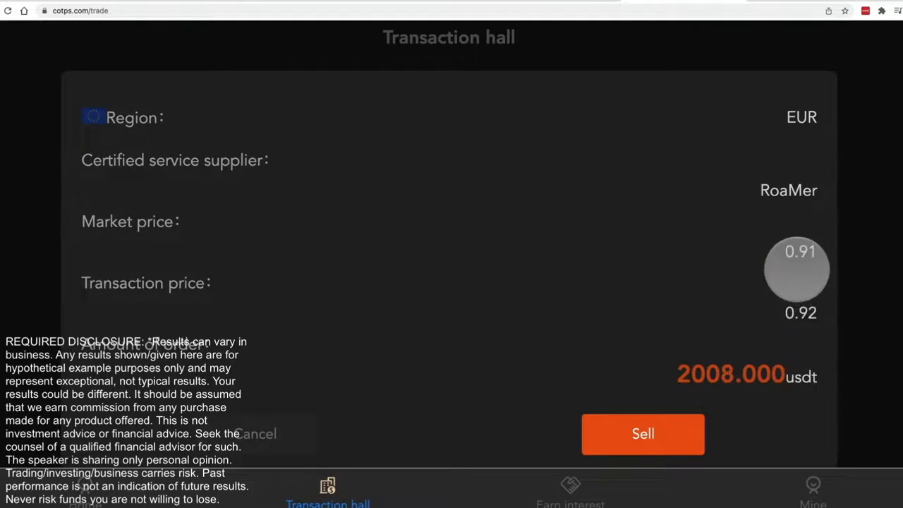
{"action": "left_click", "coordinate": [800, 312]}
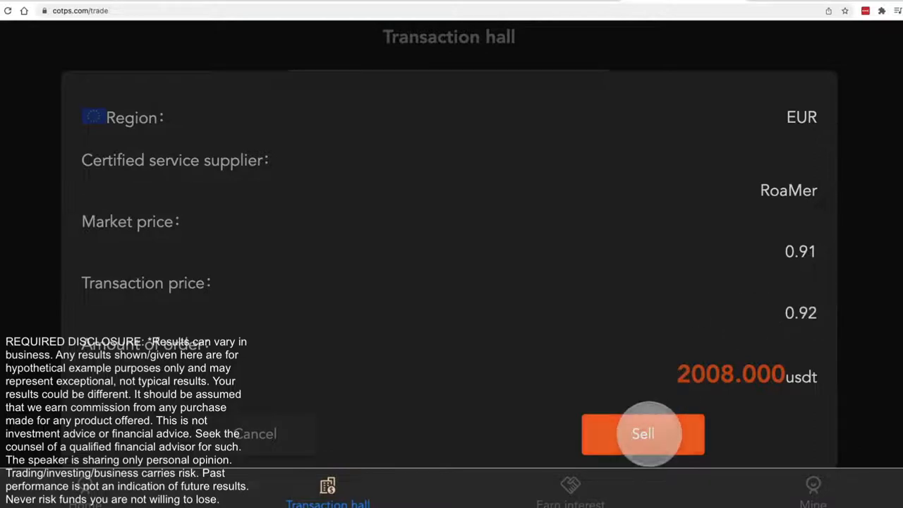
{"action": "left_click", "coordinate": [642, 433]}
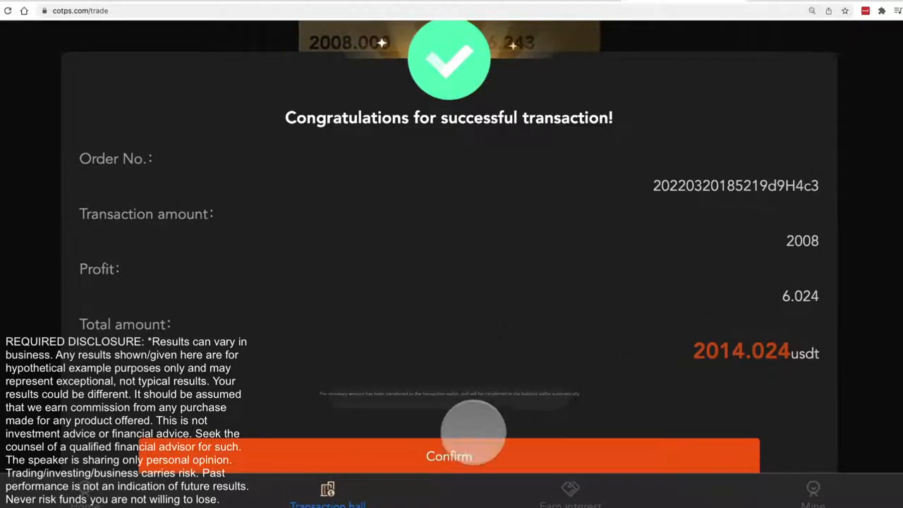
{"action": "left_click", "coordinate": [449, 455]}
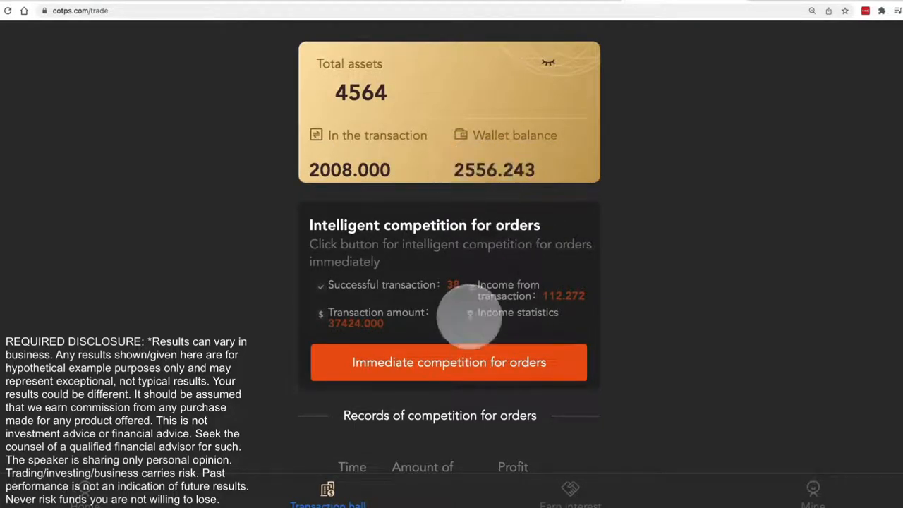
Match and sell the 1405 USDT INR order, then confirm its 4.215-profit success.
{"action": "left_click", "coordinate": [448, 362]}
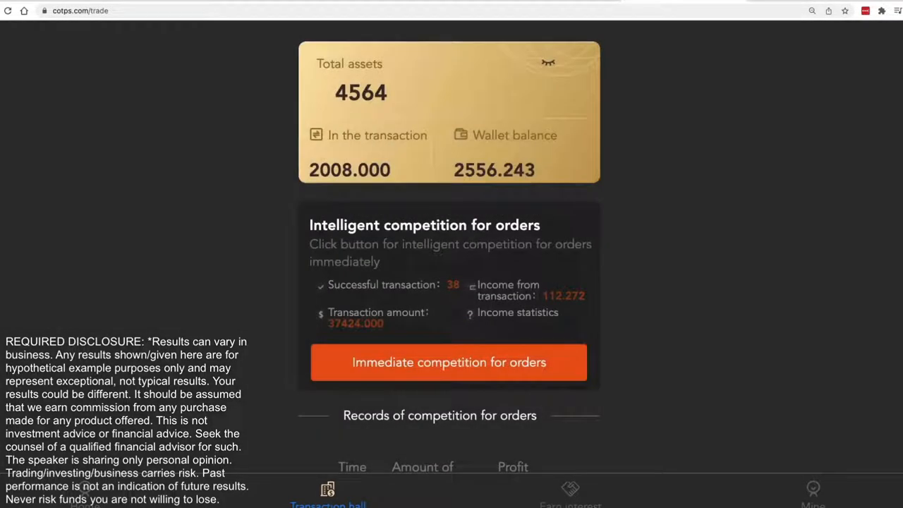
{"action": "left_click", "coordinate": [449, 361]}
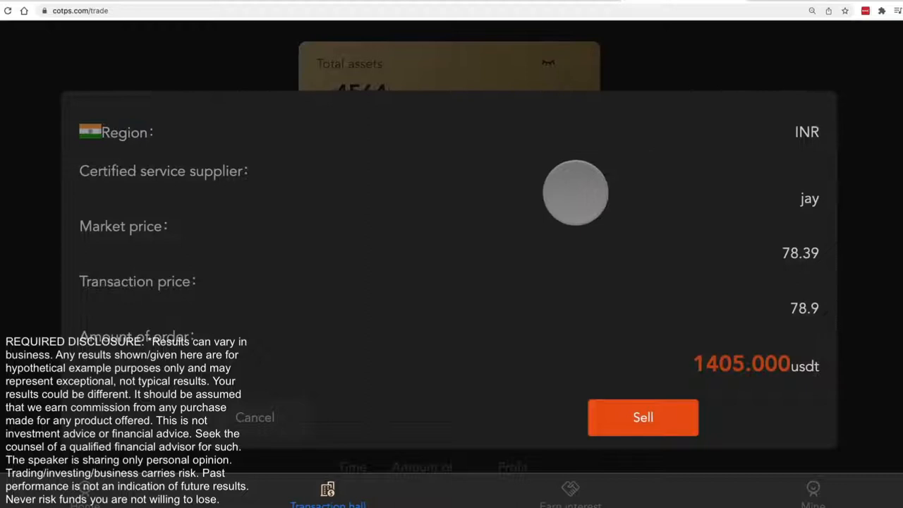
{"action": "left_click", "coordinate": [643, 417]}
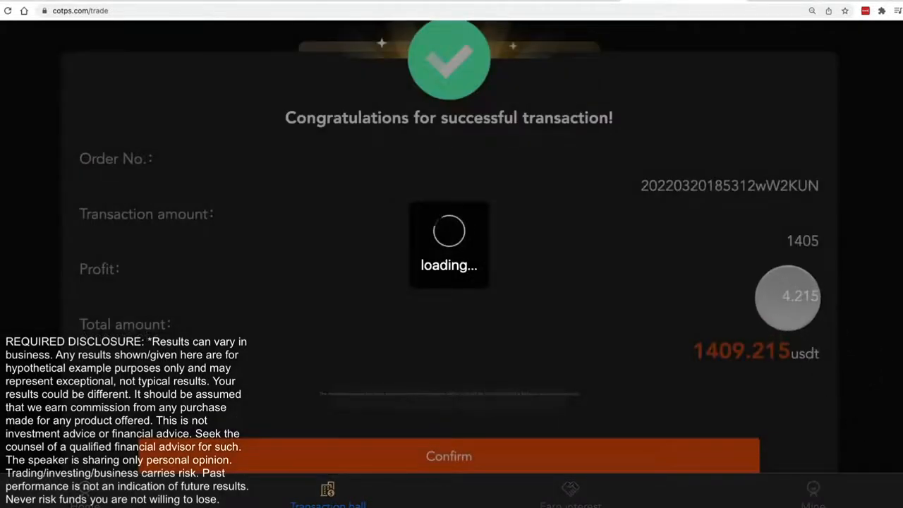
{"action": "left_click", "coordinate": [449, 455]}
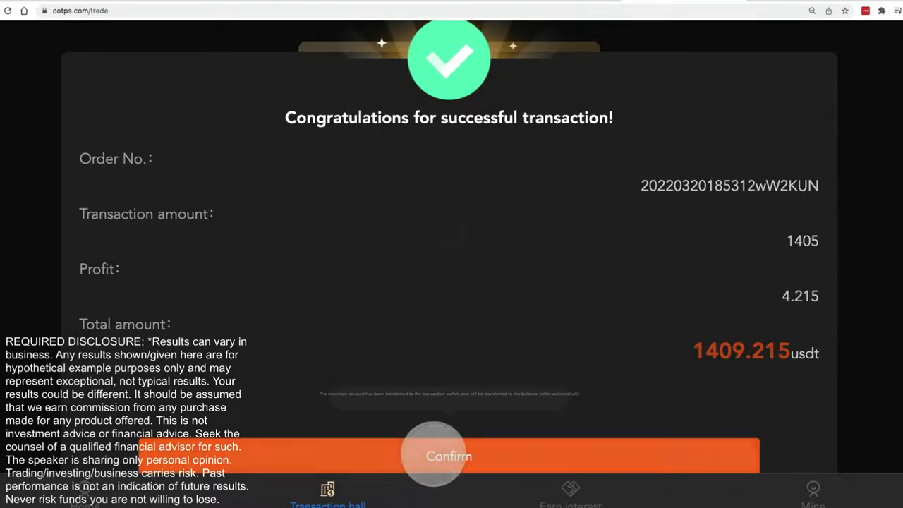
{"action": "left_click", "coordinate": [449, 455]}
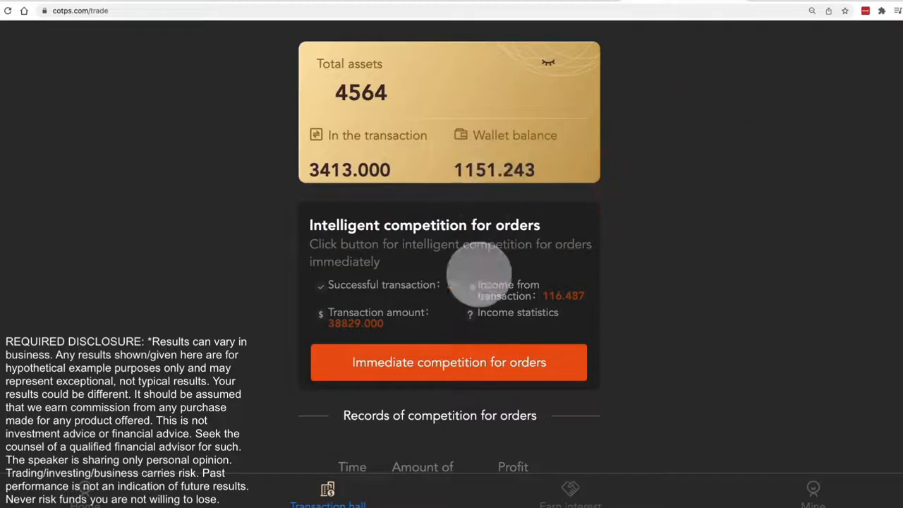
Match and sell the 702 USDT CLP order, then confirm its 2.106-profit success.
{"action": "left_click", "coordinate": [449, 362]}
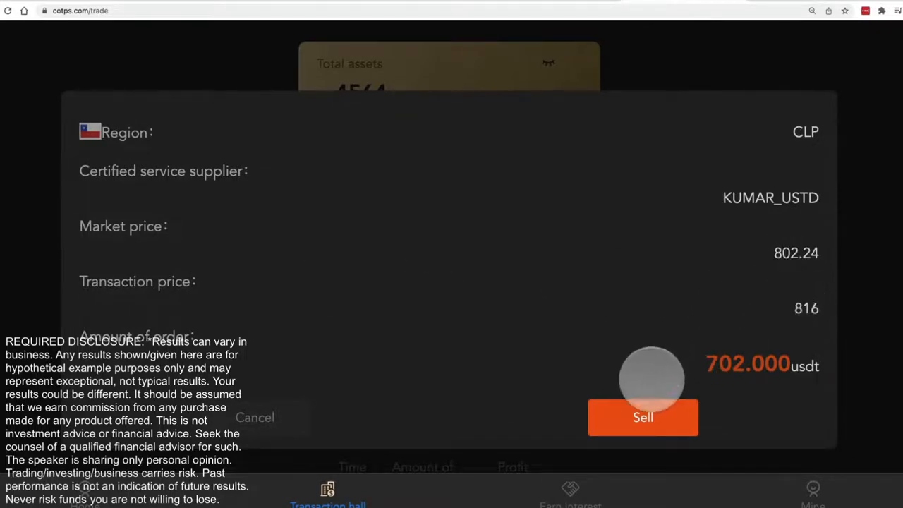
{"action": "left_click_drag", "start_coordinate": [649, 377], "coordinate": [761, 366]}
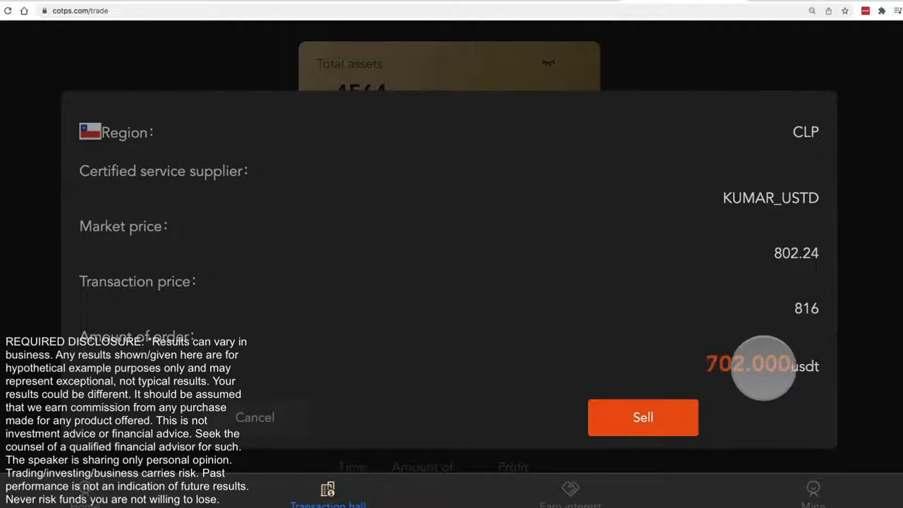
{"action": "left_click", "coordinate": [642, 416]}
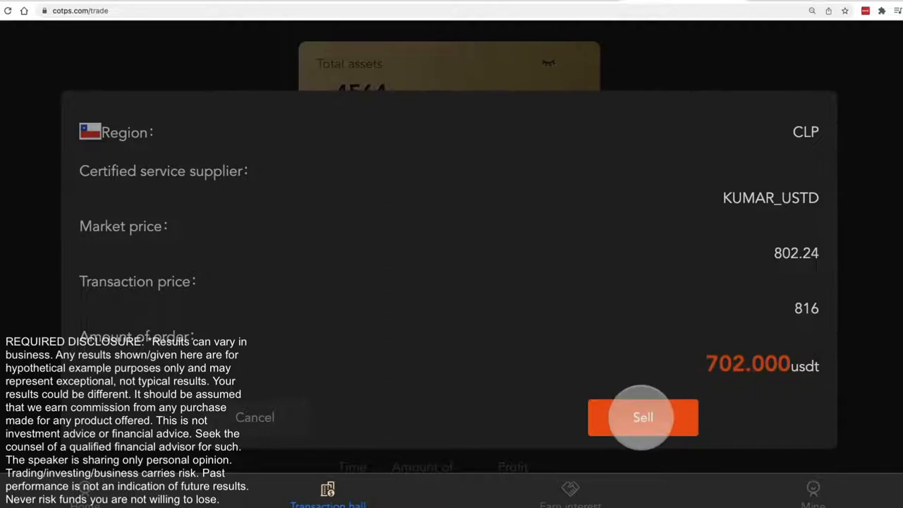
{"action": "left_click", "coordinate": [642, 417]}
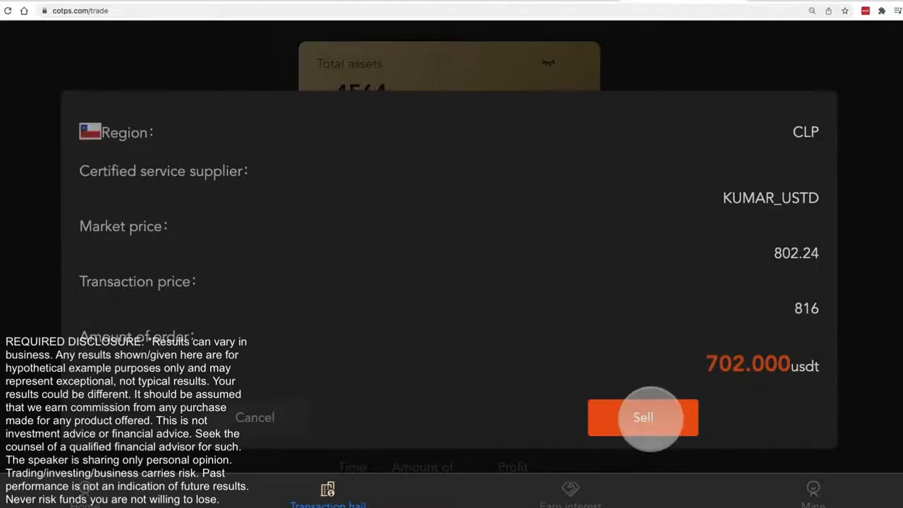
{"action": "left_click", "coordinate": [643, 417]}
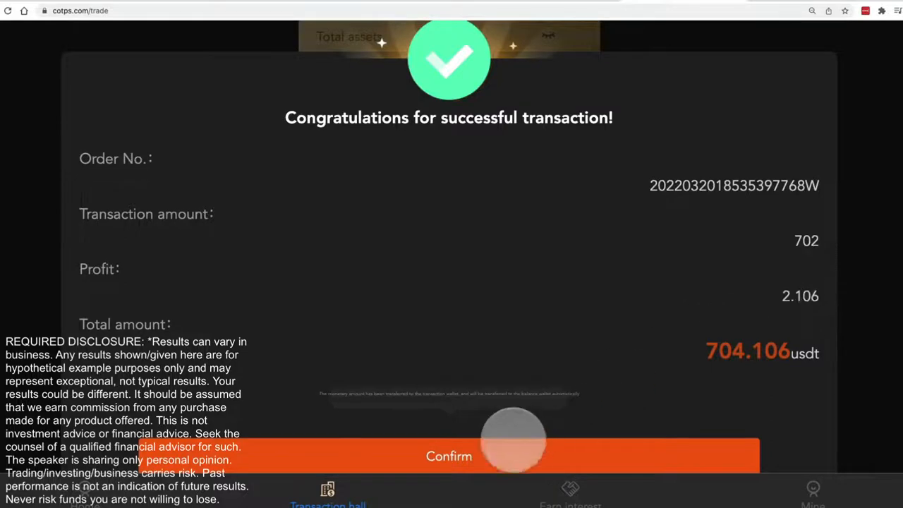
{"action": "left_click", "coordinate": [448, 456]}
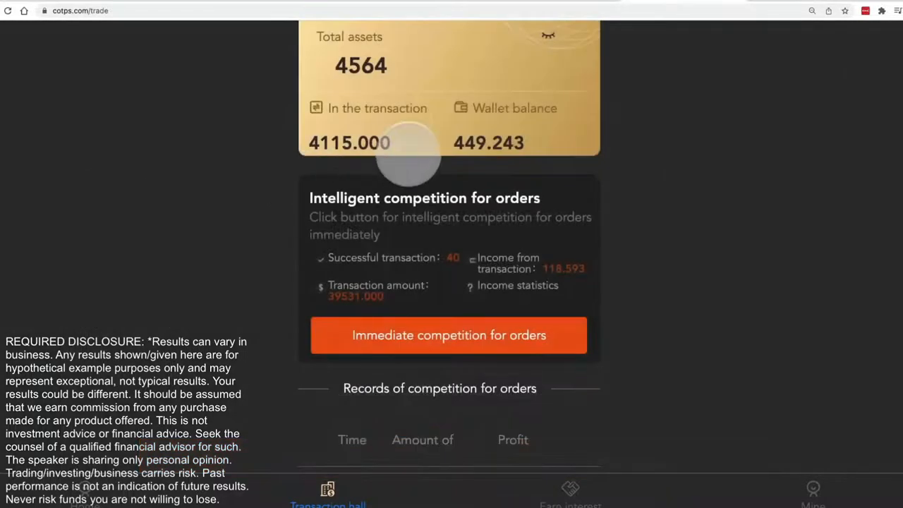
Match and sell the 323 USDT USD order, then confirm its success.
{"action": "left_click", "coordinate": [449, 334]}
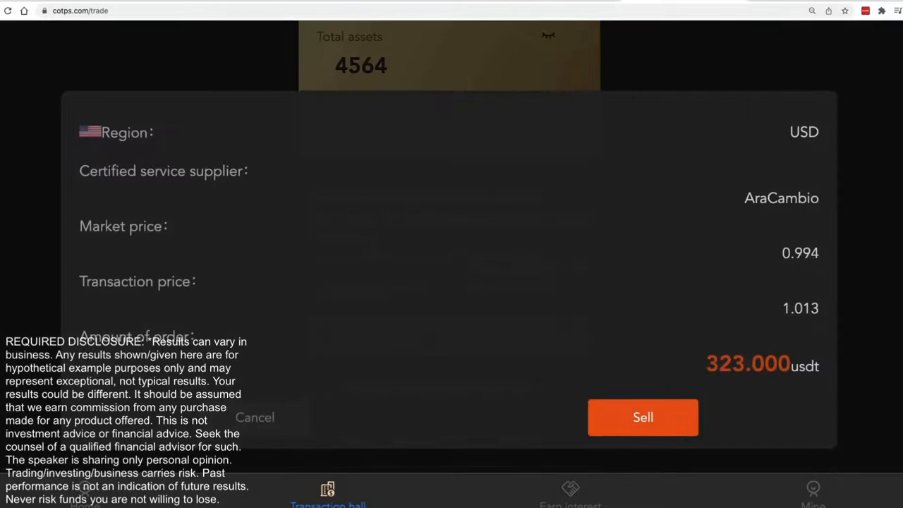
{"action": "left_click", "coordinate": [642, 417]}
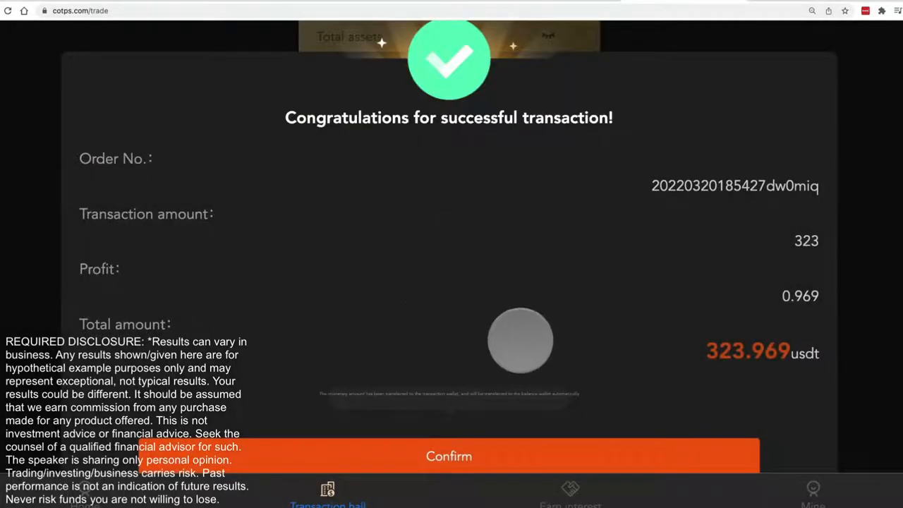
{"action": "left_click", "coordinate": [449, 456]}
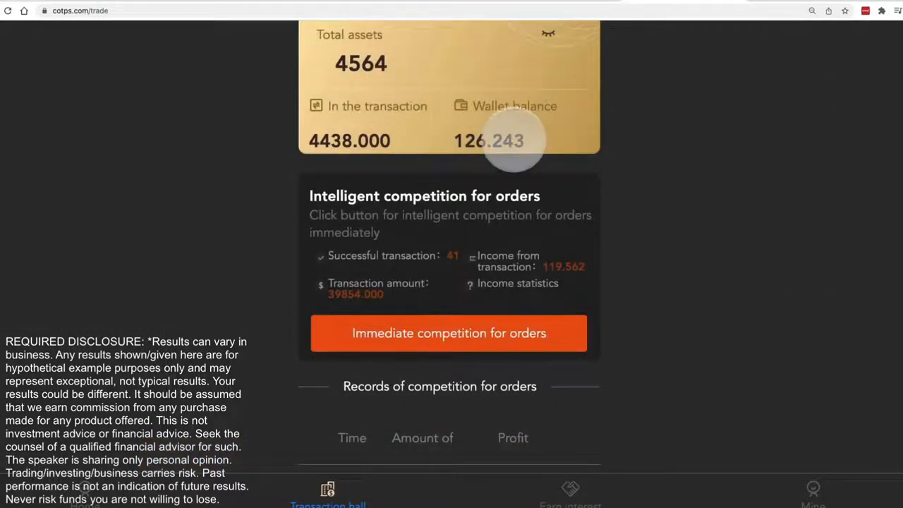
Match and sell the 103 USDT EUR order, then acknowledge its success.
{"action": "left_click", "coordinate": [449, 333]}
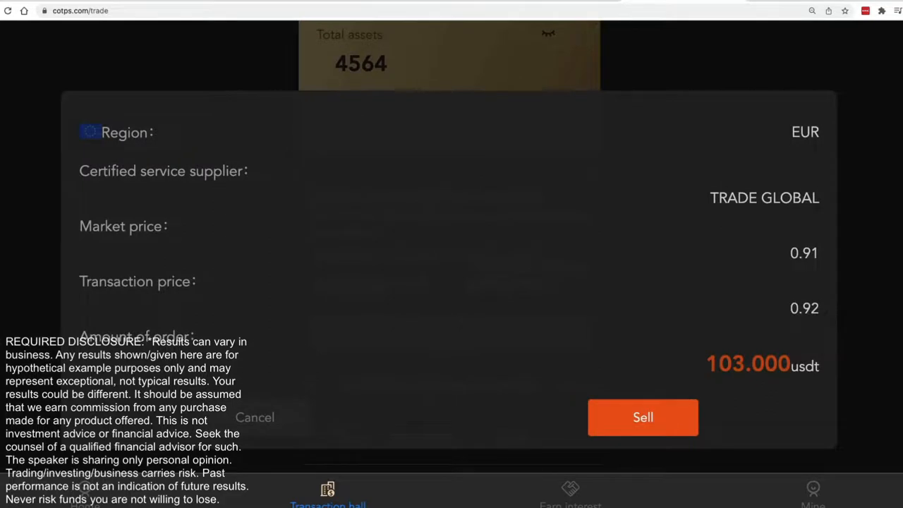
{"action": "left_click", "coordinate": [642, 417]}
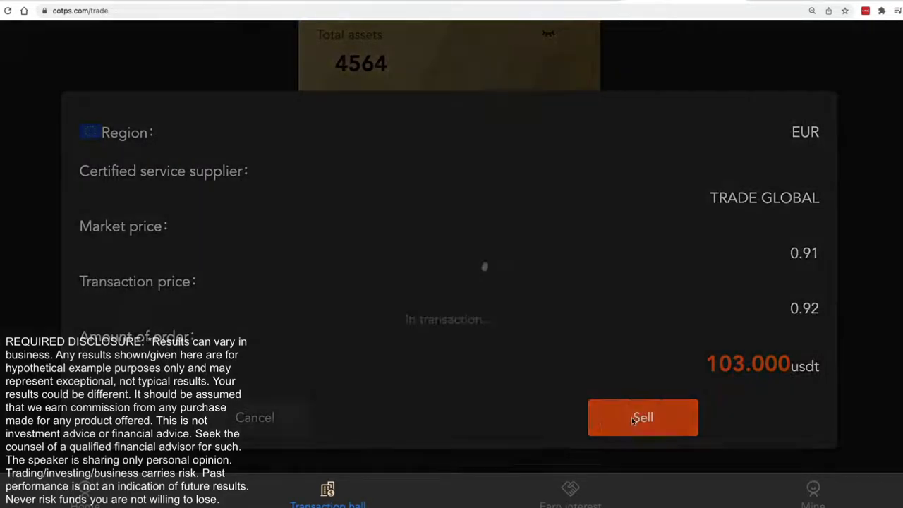
{"action": "left_click", "coordinate": [641, 417]}
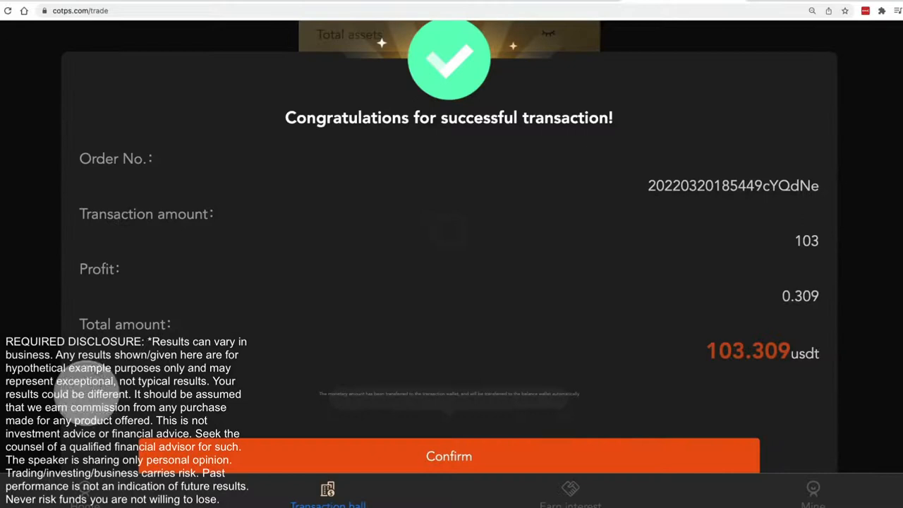
{"action": "left_click", "coordinate": [449, 456]}
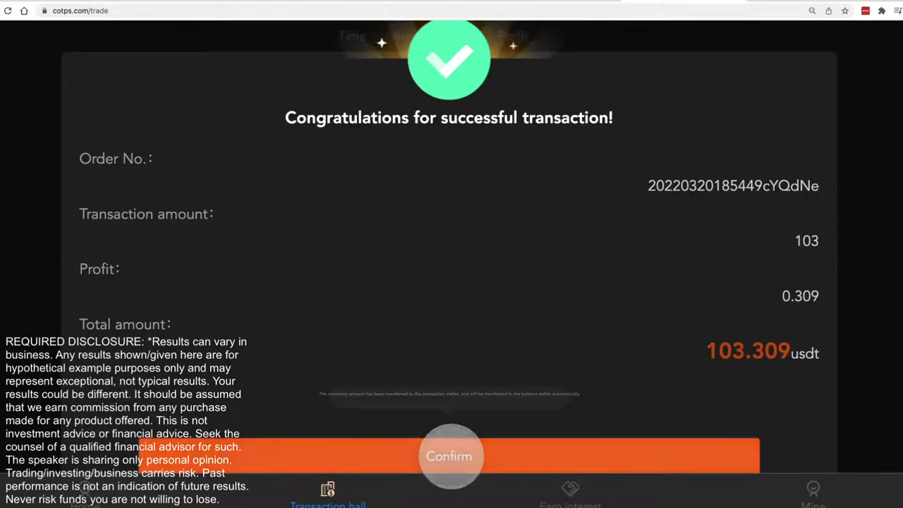
{"action": "left_click", "coordinate": [449, 455]}
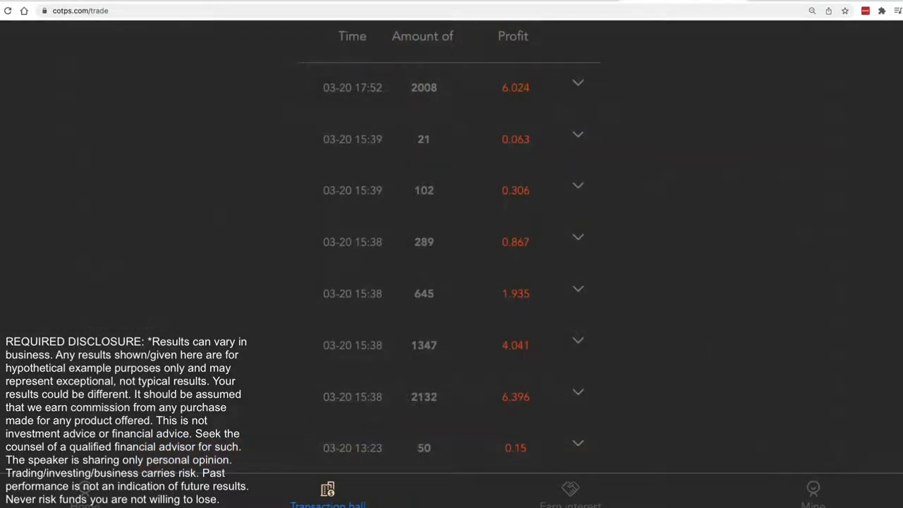
{"action": "left_click", "coordinate": [327, 490]}
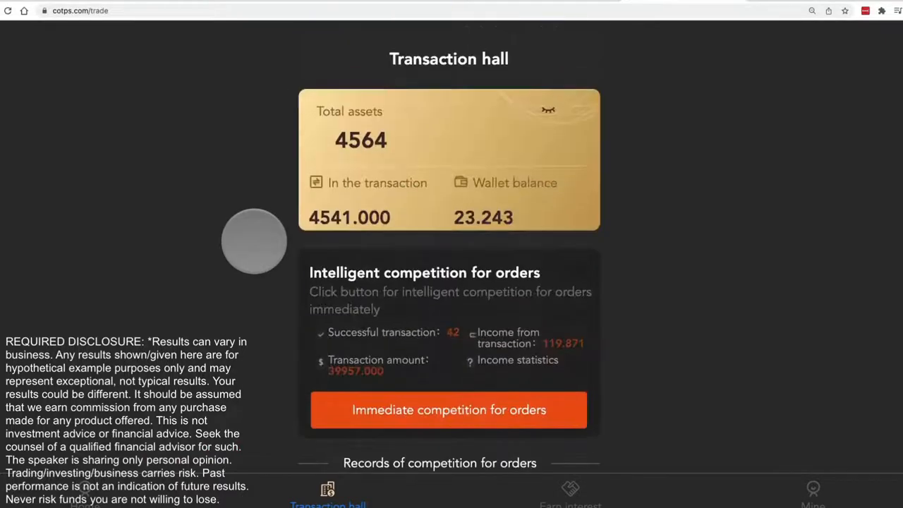
Match and sell the 22 USDT COP order, then confirm its 0.066-profit success.
{"action": "left_click", "coordinate": [447, 410]}
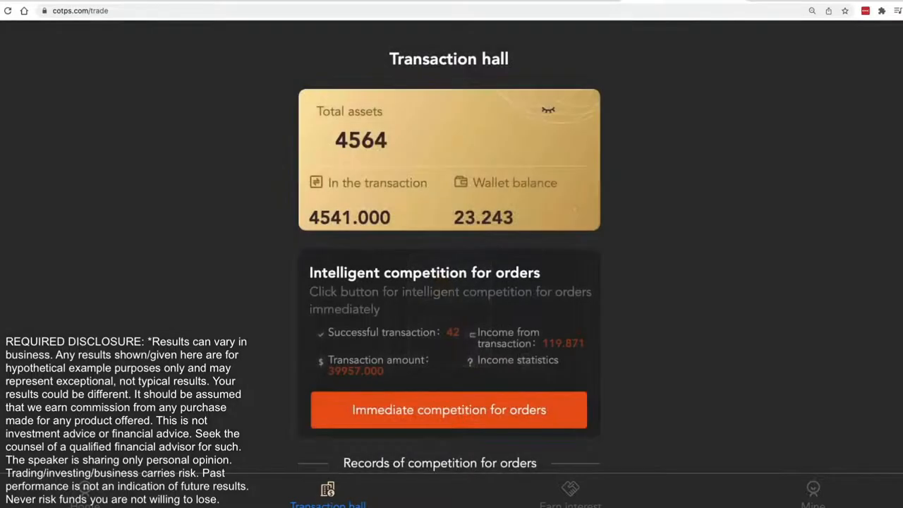
{"action": "left_click", "coordinate": [449, 410]}
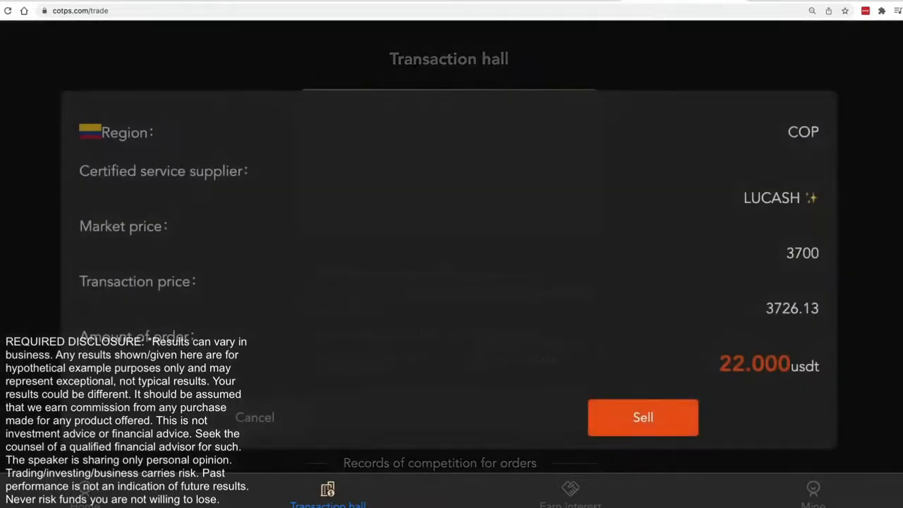
{"action": "left_click", "coordinate": [642, 417]}
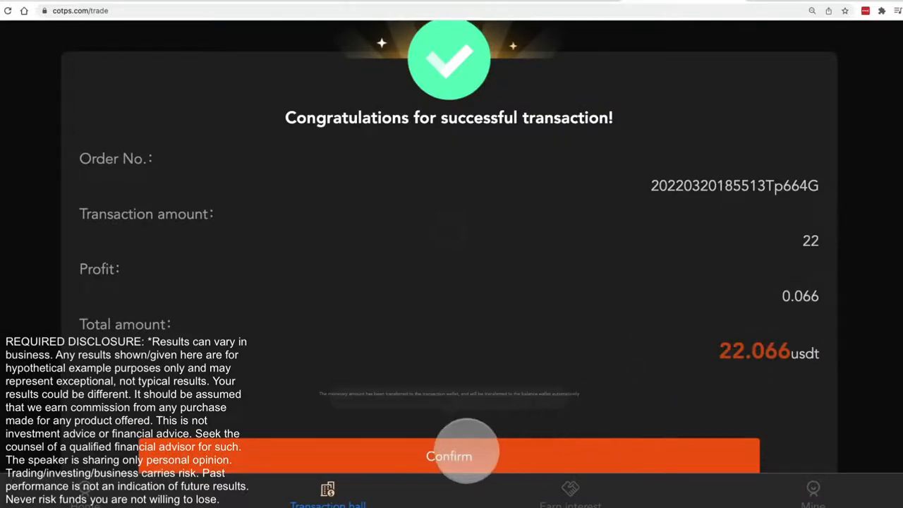
{"action": "left_click", "coordinate": [448, 456]}
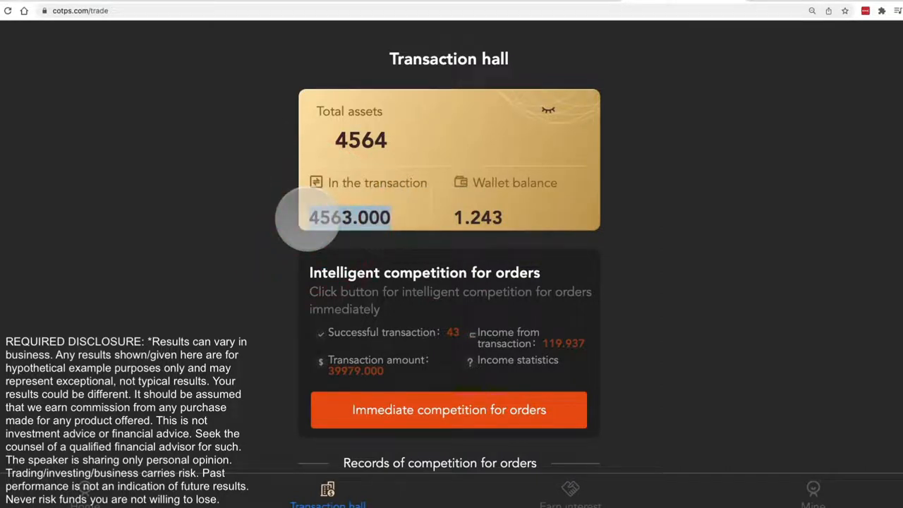
{"action": "scroll", "scroll_direction": "down", "scroll_amount": 3}
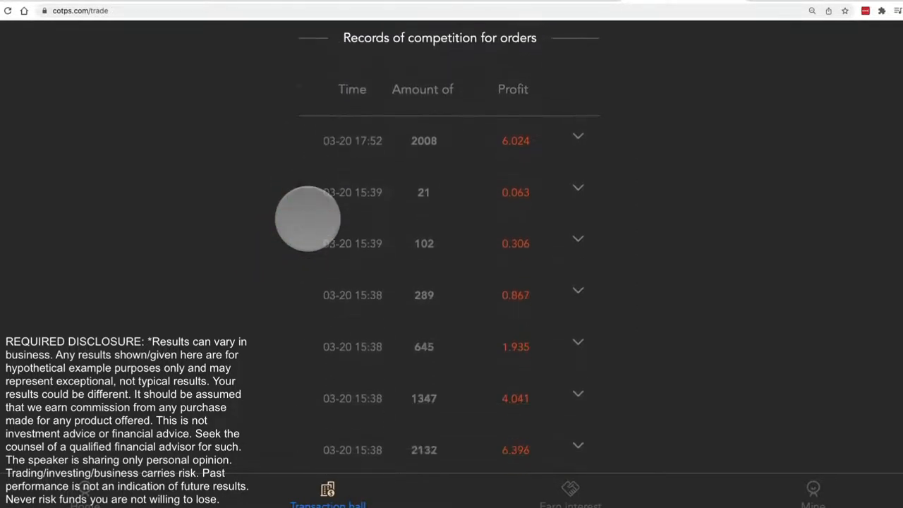
{"action": "scroll", "scroll_direction": "down", "scroll_amount": 3}
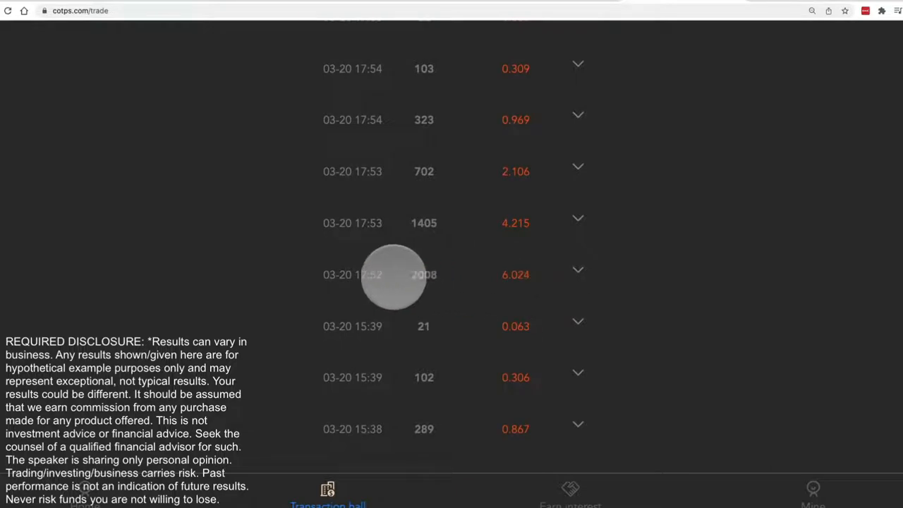
{"action": "scroll", "scroll_direction": "down", "scroll_amount": 3}
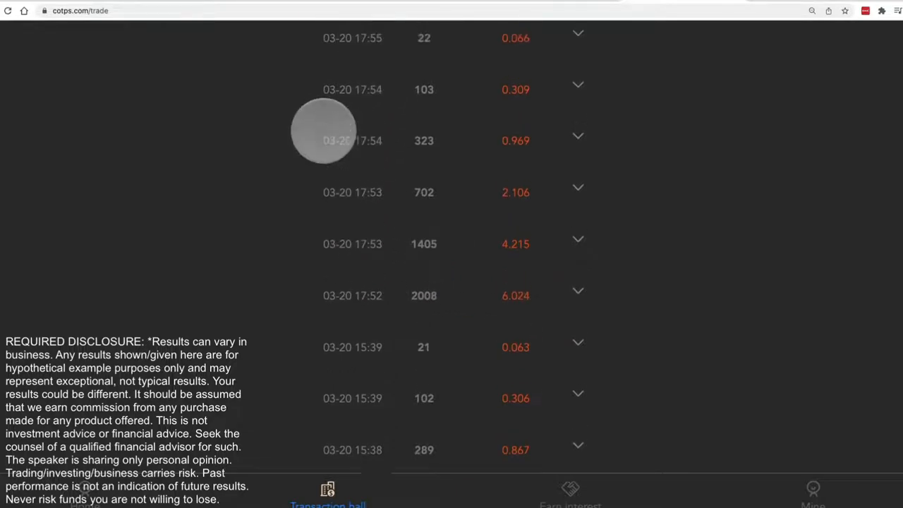
{"action": "scroll", "scroll_direction": "down", "scroll_amount": 3}
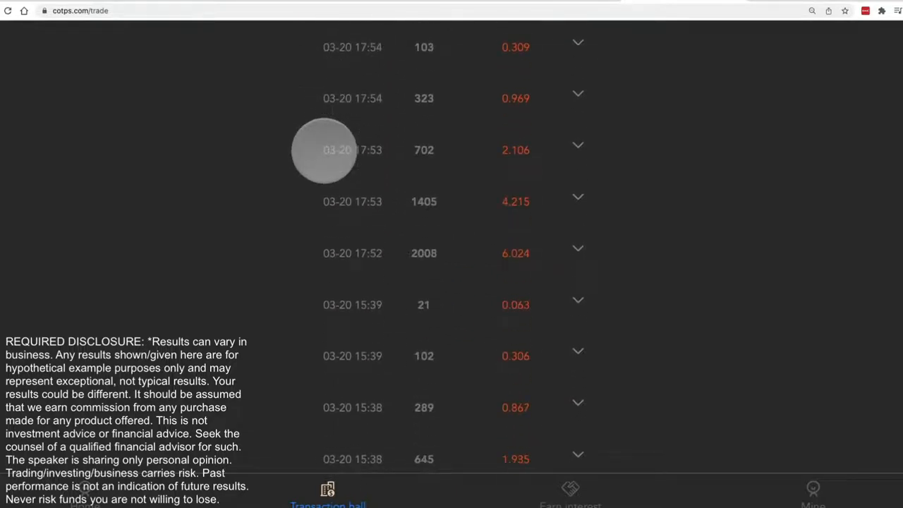
{"action": "mouse_move", "coordinate": [522, 256]}
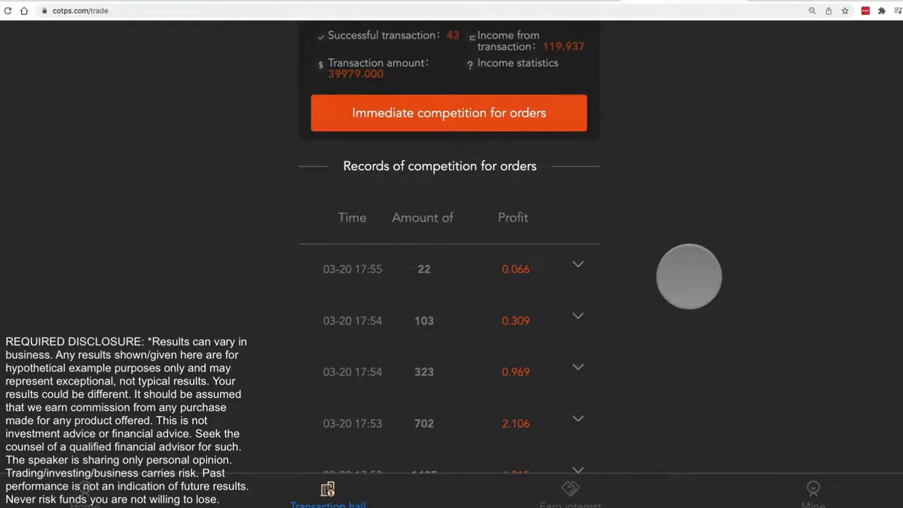
{"action": "mouse_move", "coordinate": [623, 254]}
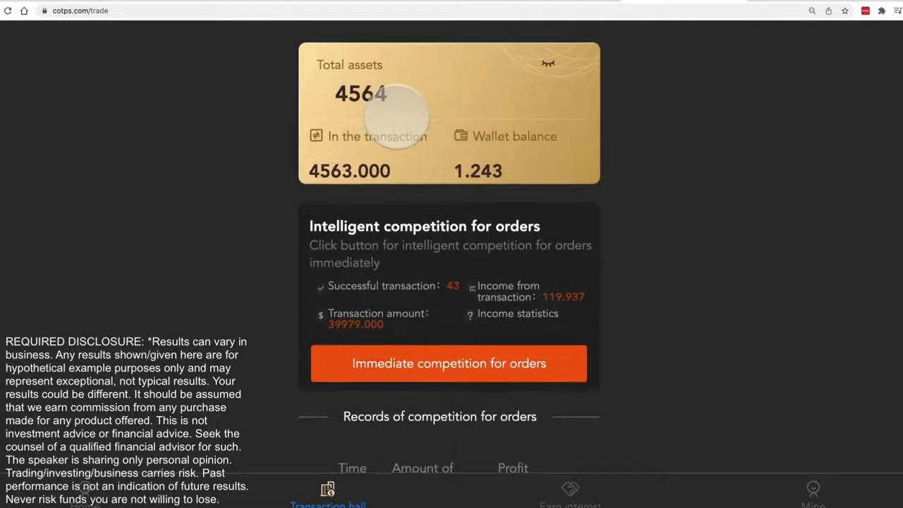
{"action": "scroll", "scroll_direction": "down", "scroll_amount": 3}
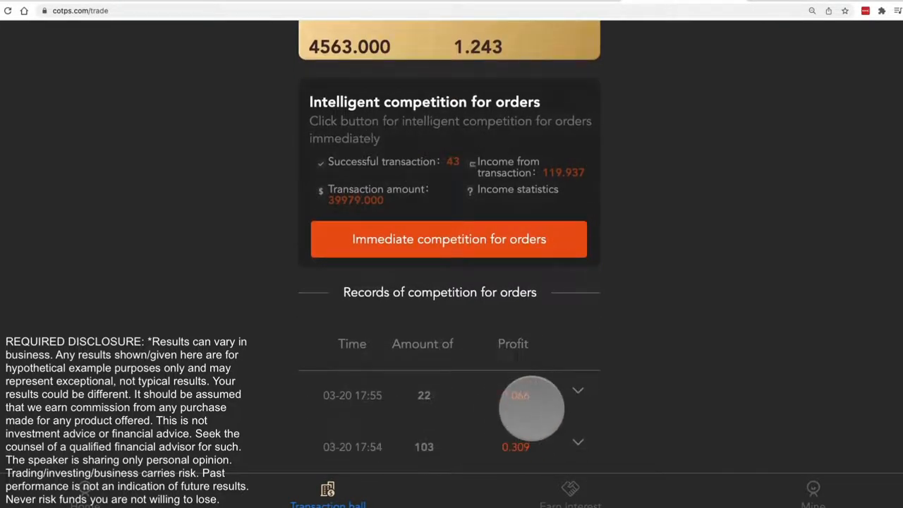
{"action": "scroll", "scroll_direction": "down", "scroll_amount": 3}
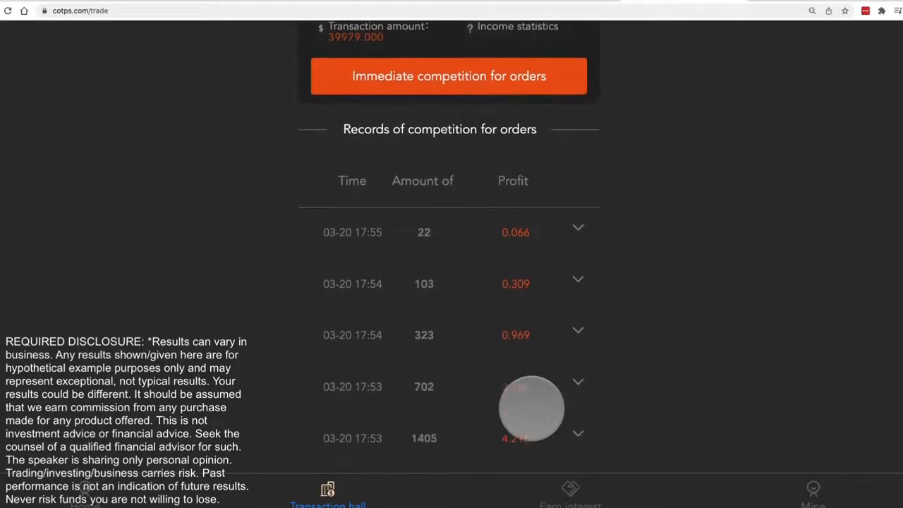
{"action": "scroll", "scroll_direction": "down", "scroll_amount": 3}
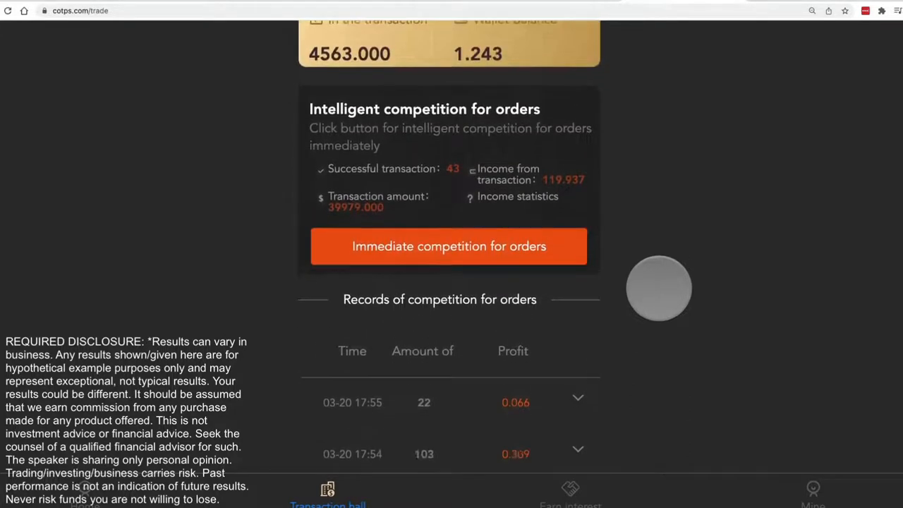
{"action": "scroll", "scroll_direction": "down", "scroll_amount": 3}
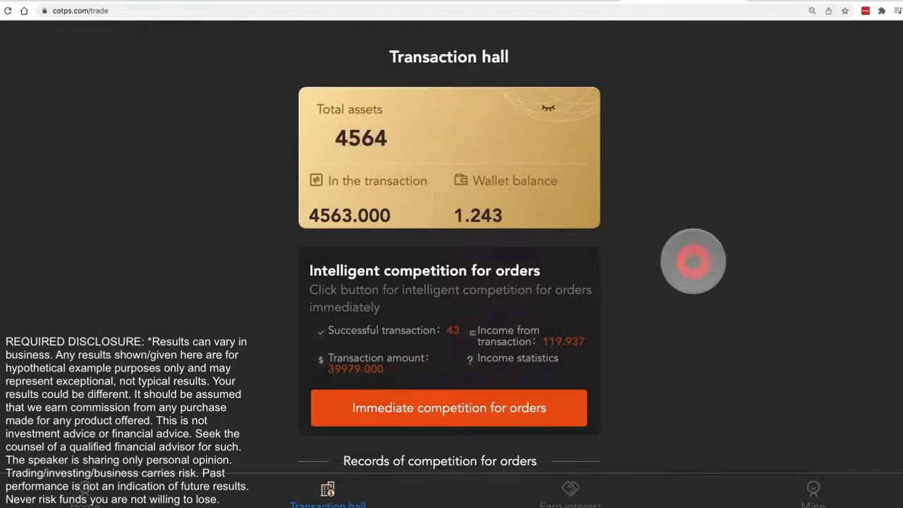
{"action": "scroll", "scroll_direction": "down", "scroll_amount": 3}
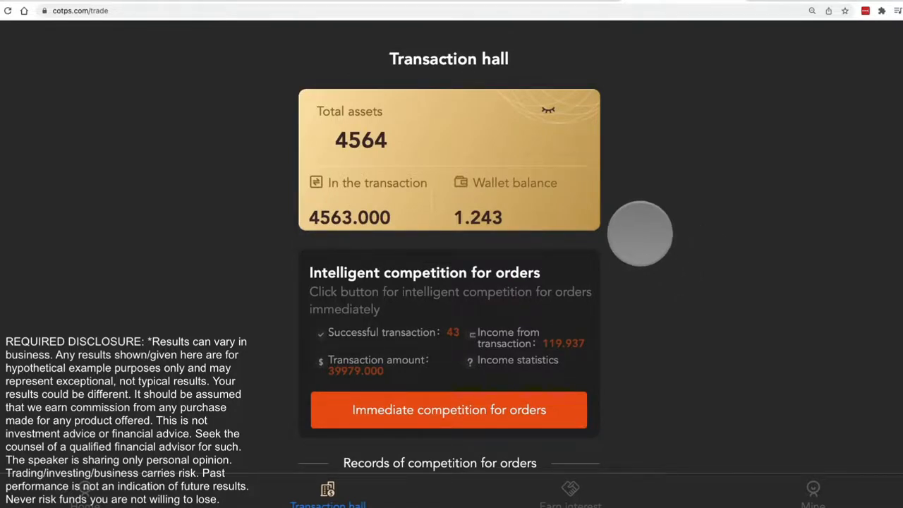
{"action": "mouse_move", "coordinate": [642, 235]}
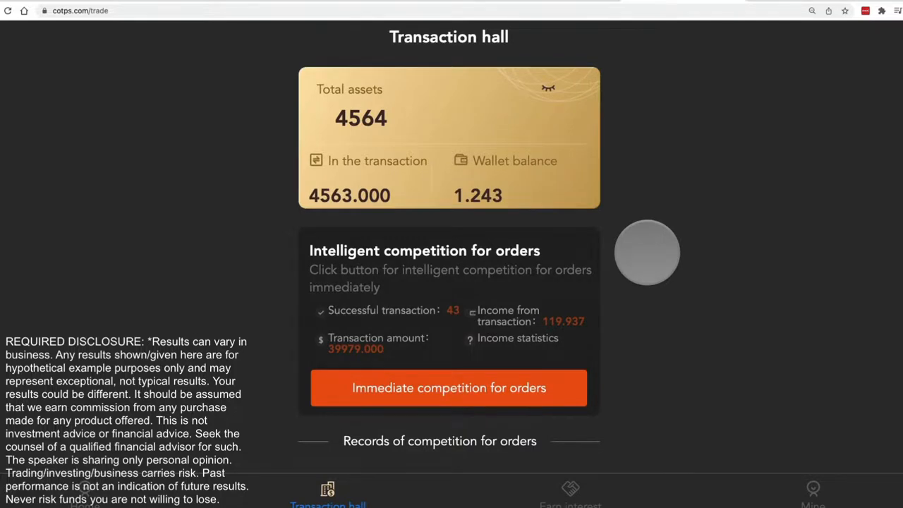
{"action": "scroll", "scroll_direction": "down", "scroll_amount": 3}
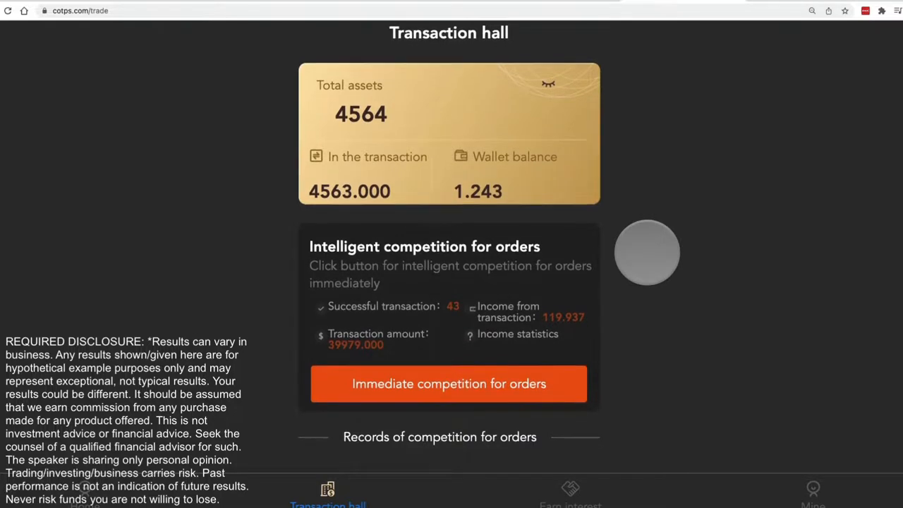